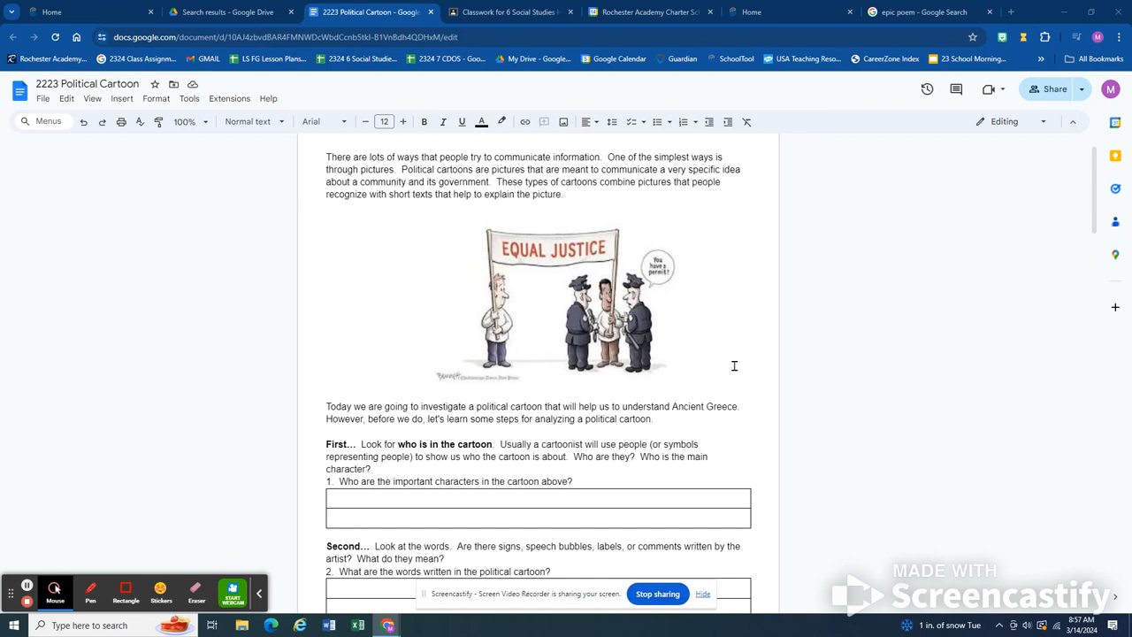
mouse_move(788, 371)
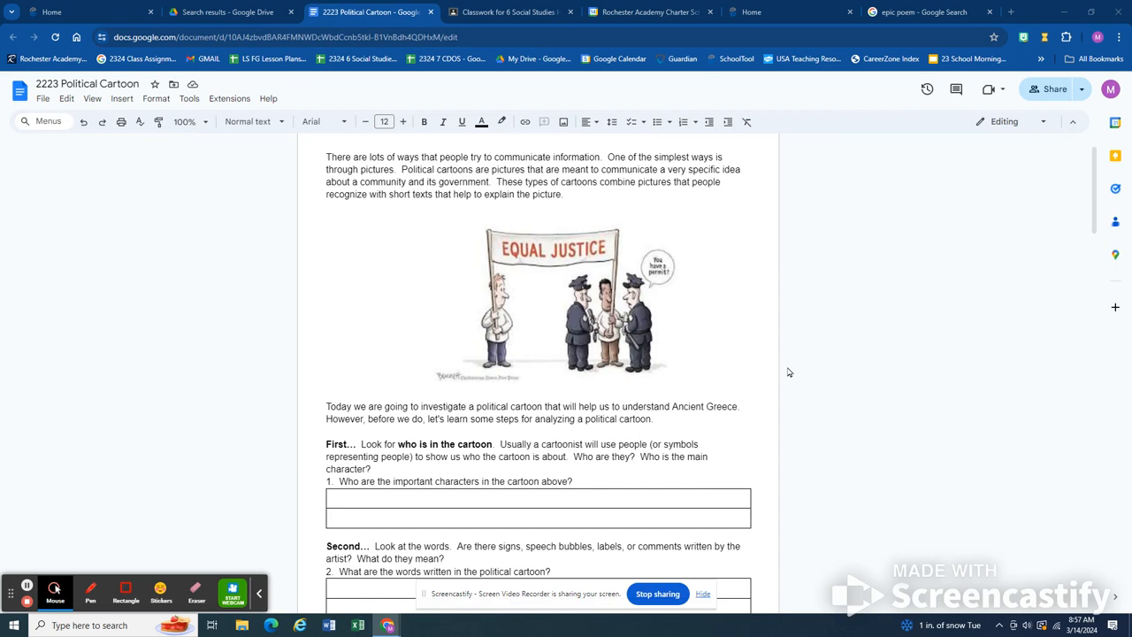
mouse_move(704, 324)
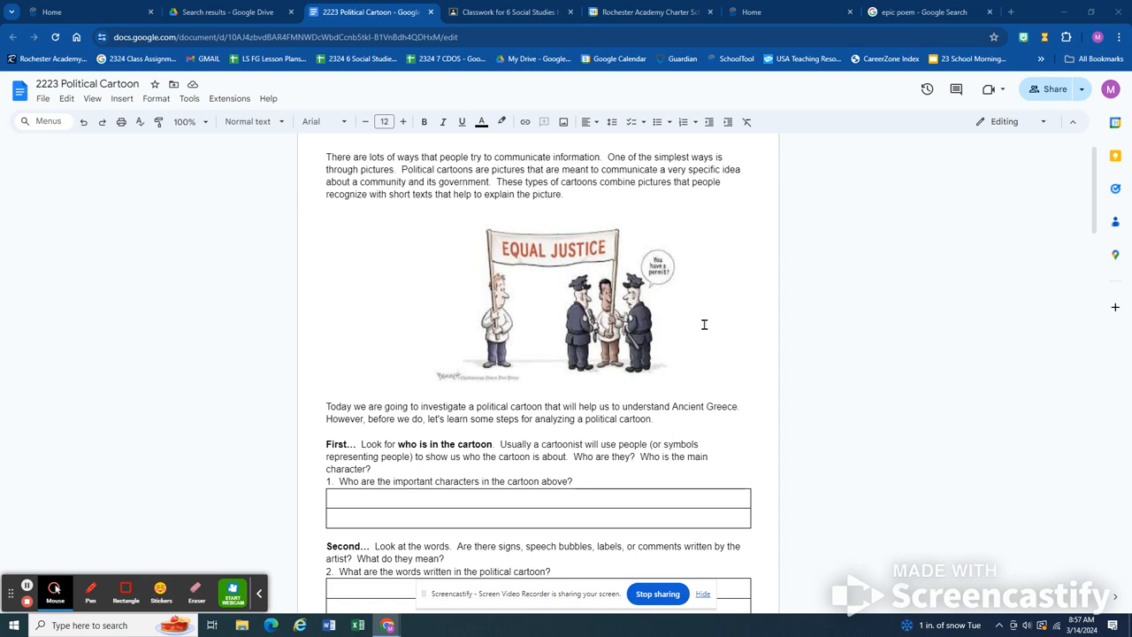
mouse_move(719, 326)
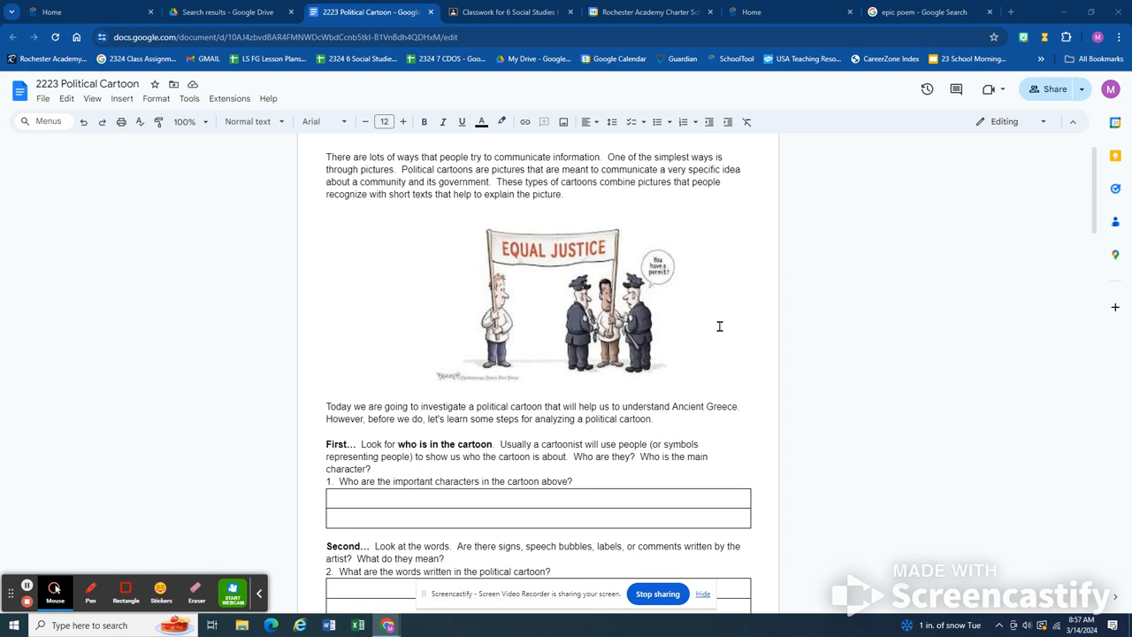
mouse_move(793, 470)
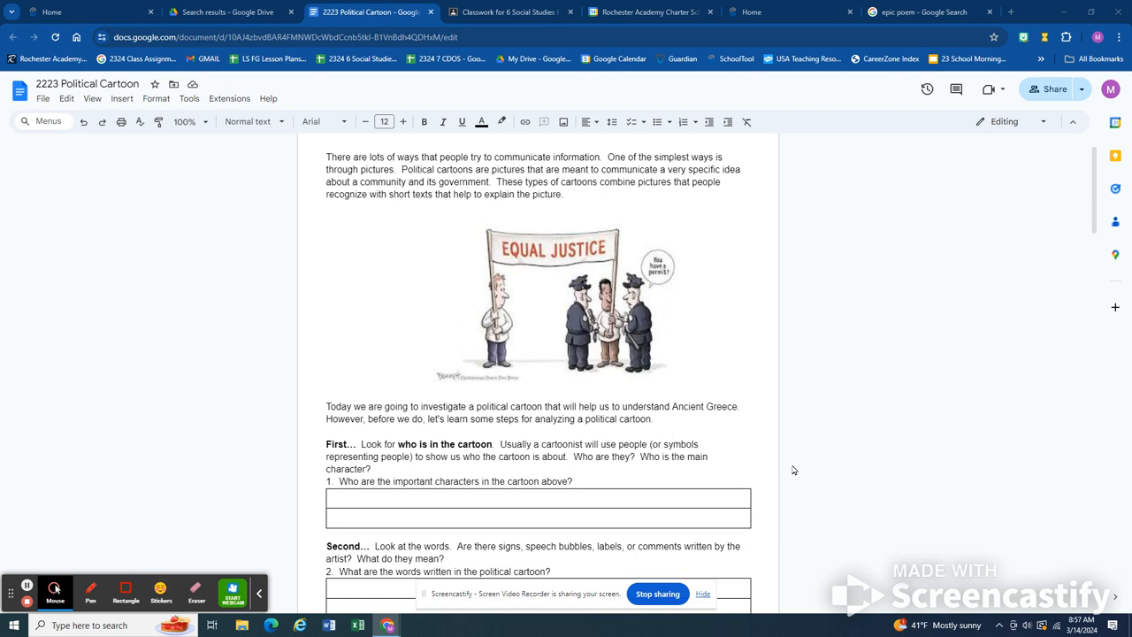
Fill question 1's boxes with 'Protestors (black guy and a white guy)' and 'Cops'
left_click(376, 496)
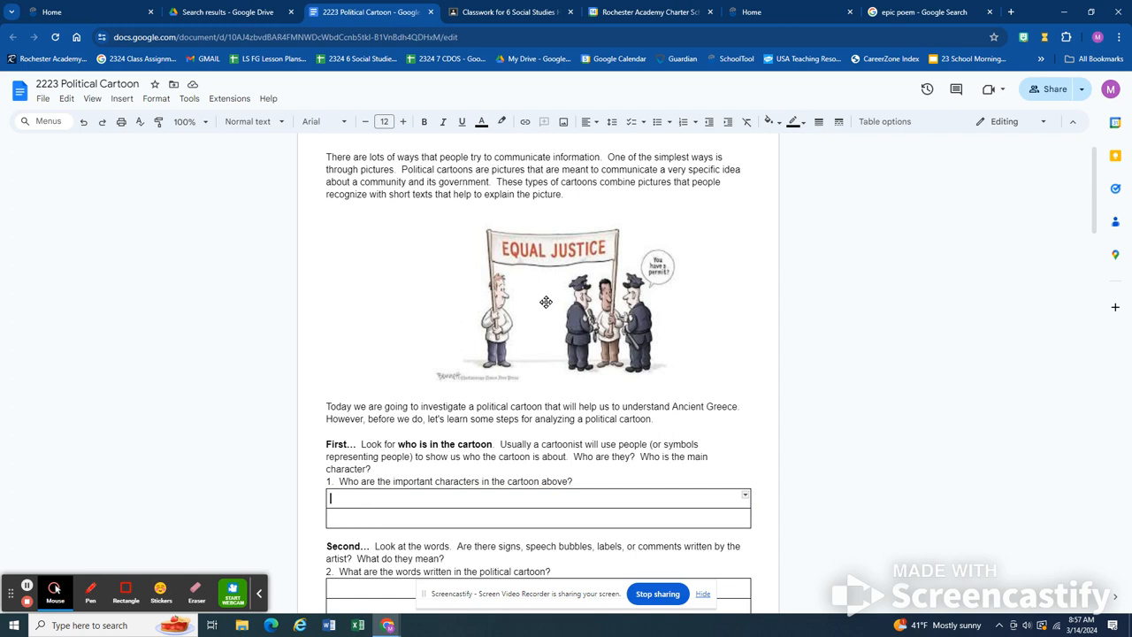
type("Protestors")
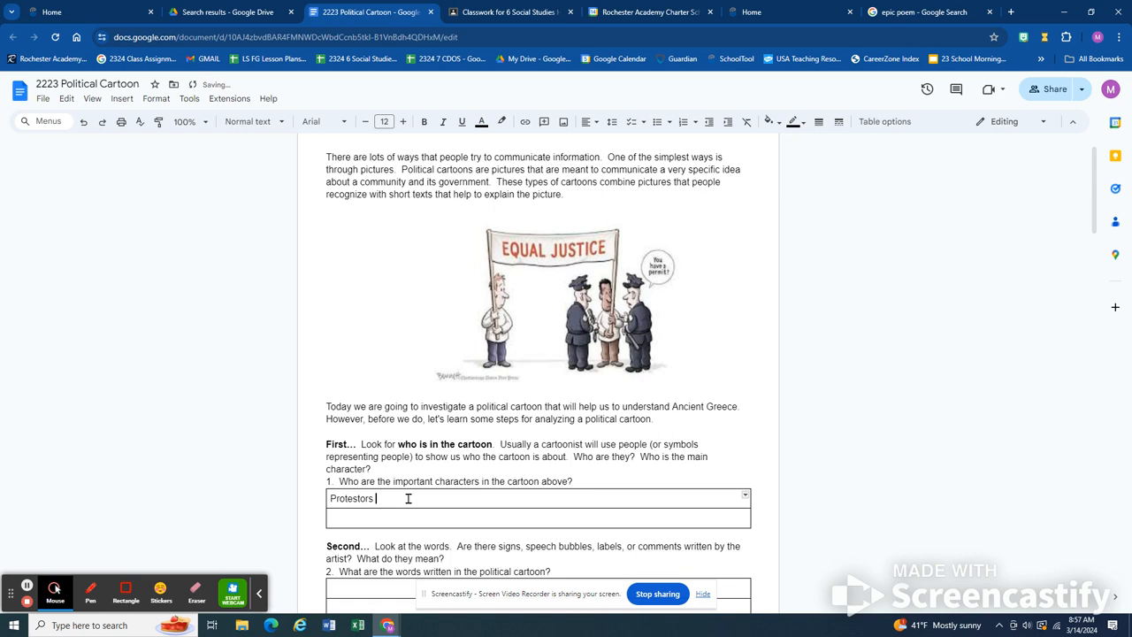
type("(black guy and a white guy")
left_click(538, 517)
type("Cop")
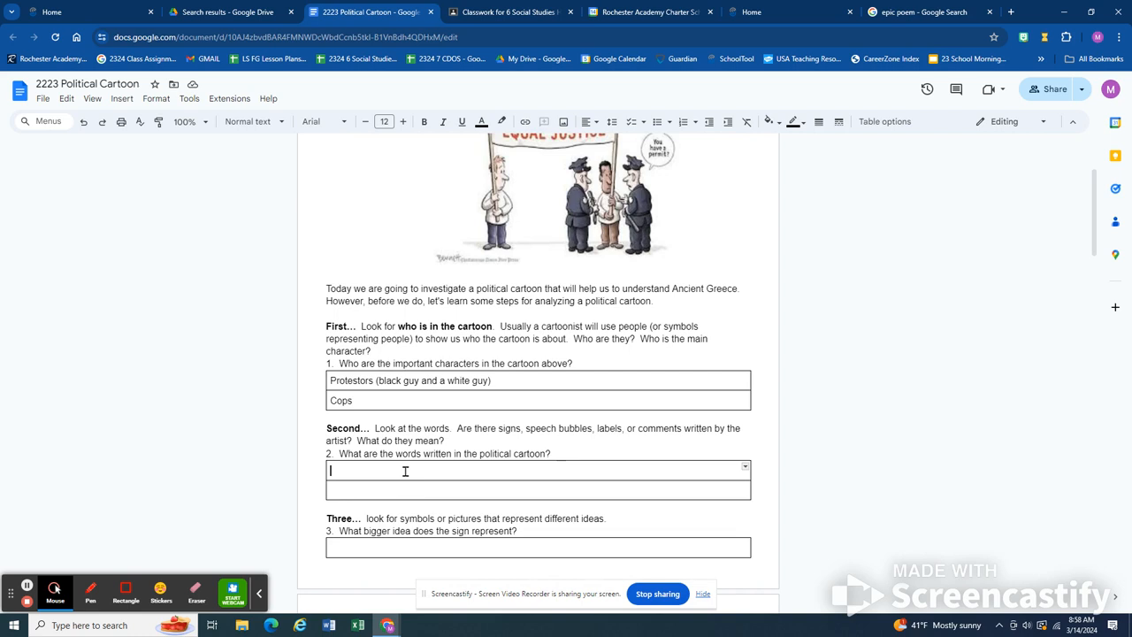
Enter "sign at that says 'equal justice'" and "you have a permit?" in question 2's boxes
type("sign at that says “Equal justice”")
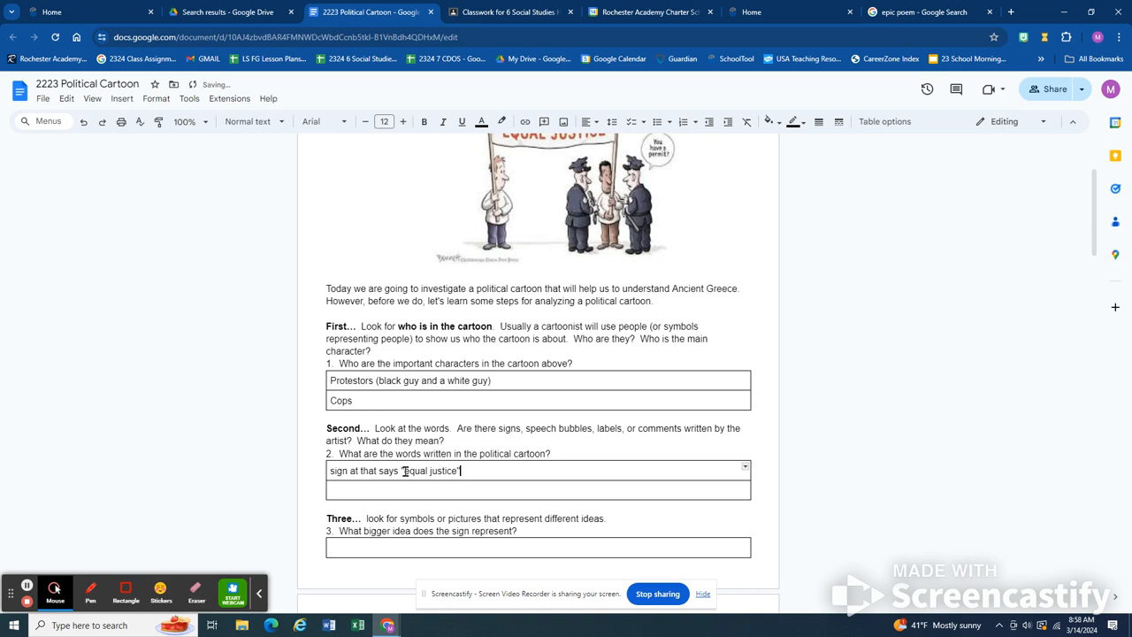
type(", \"You h")
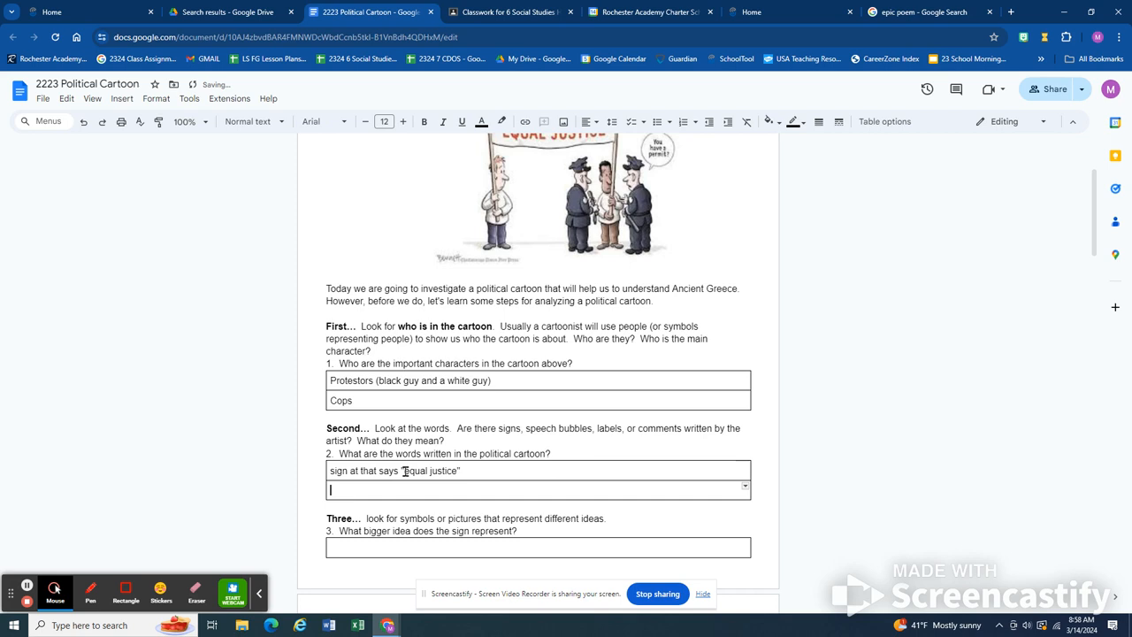
type("you have a permit?")
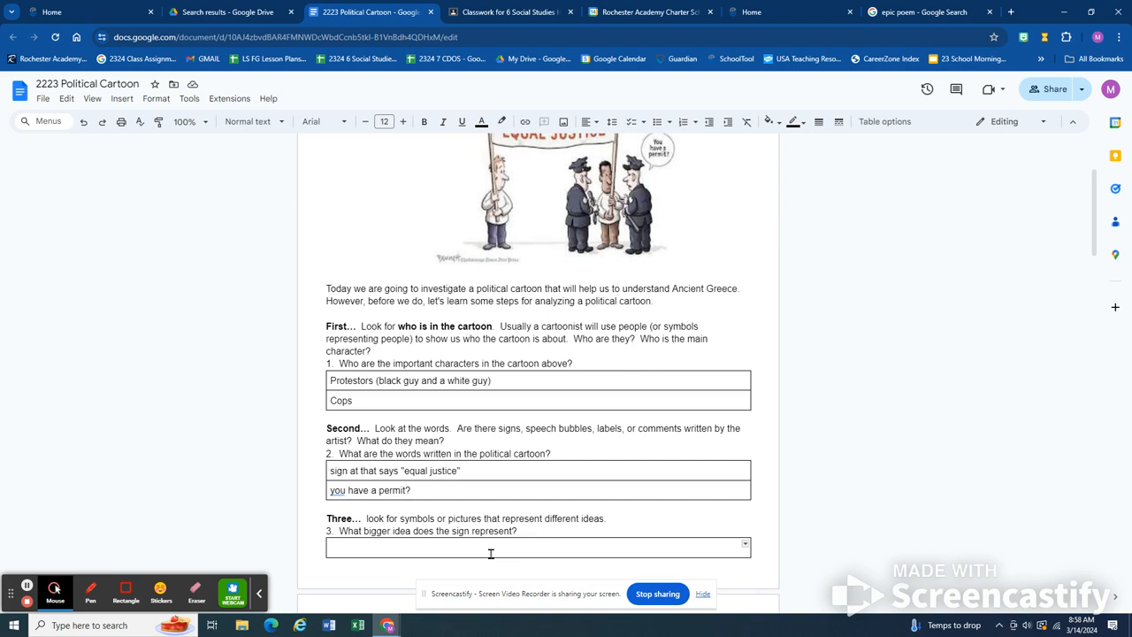
type("The sign")
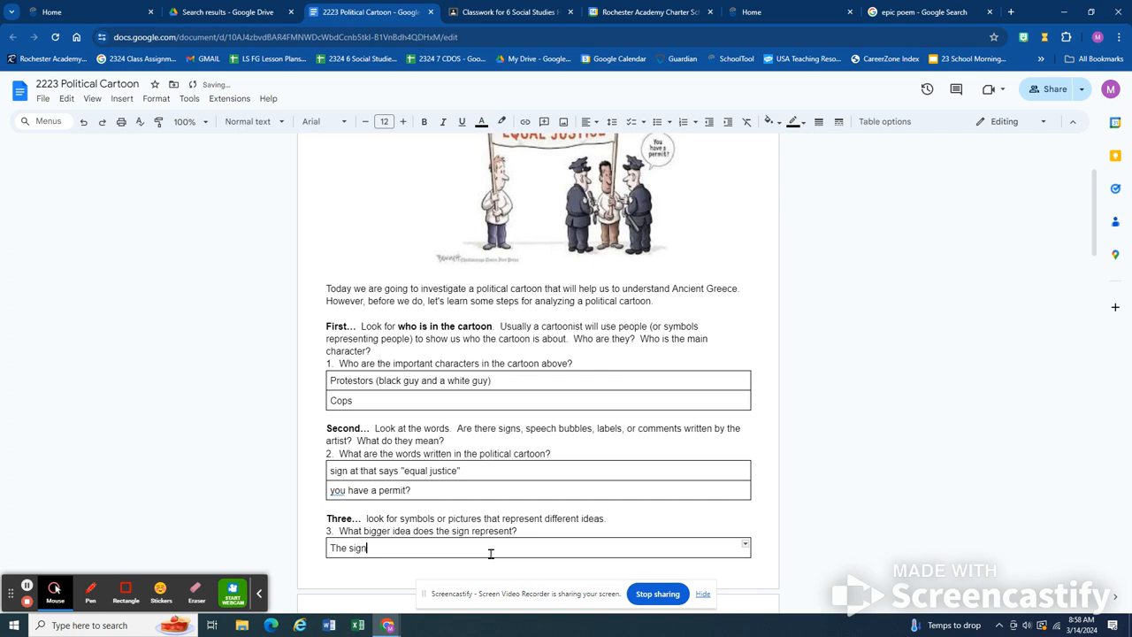
Type 'The sign looks like a protest sign, the cops represent government authority' for question 3
type("looks like a protest sign, the cops")
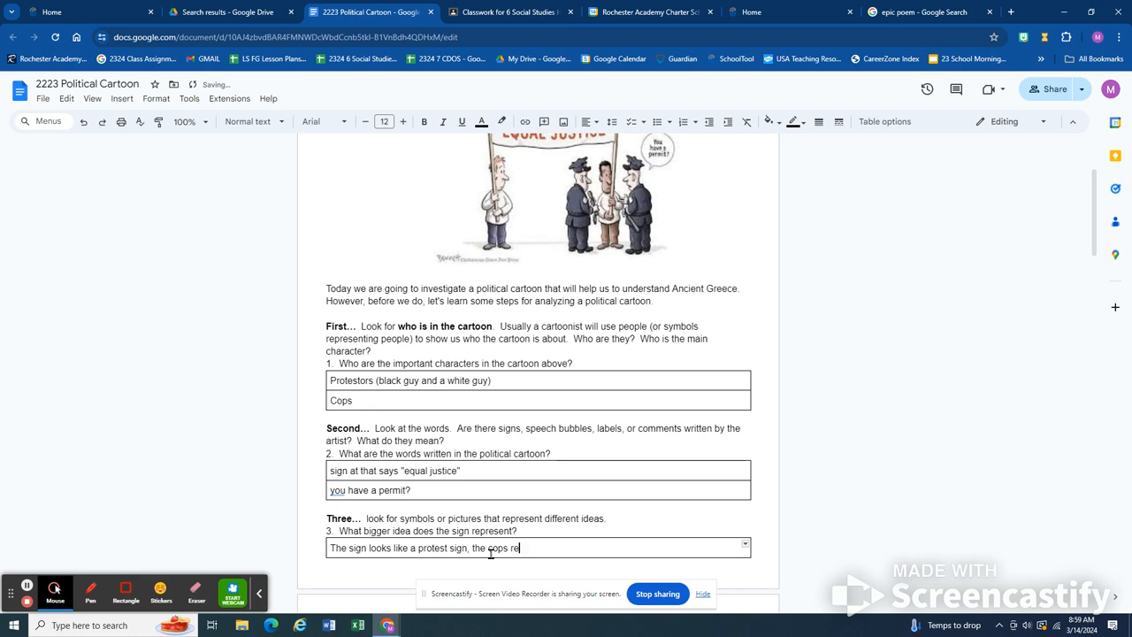
type("represent government authority")
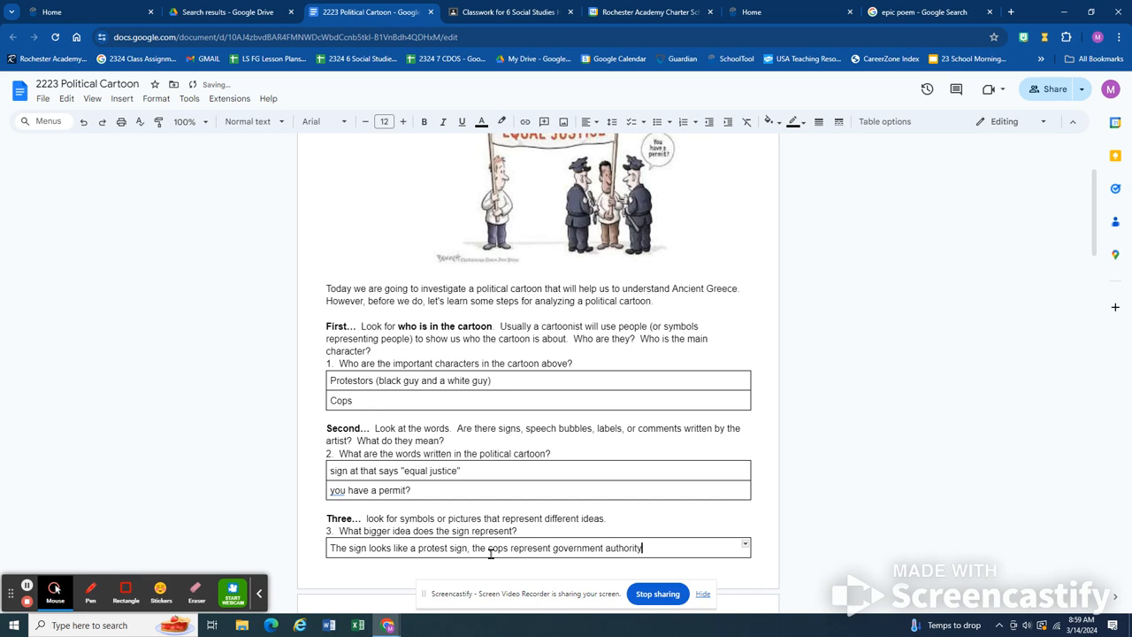
scroll("up", 3)
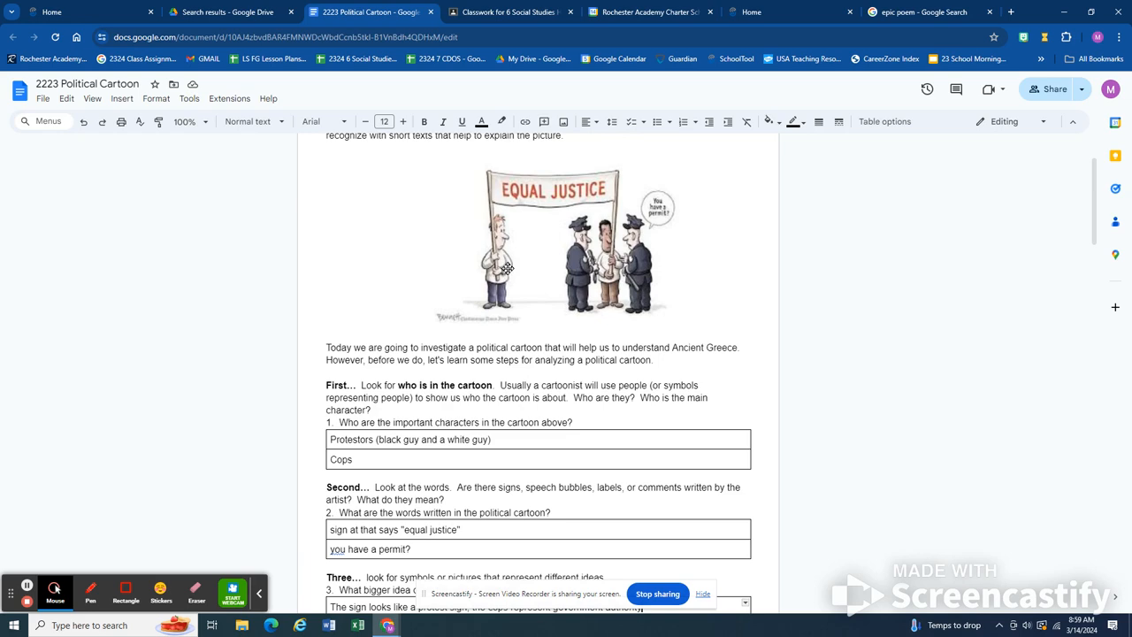
scroll("down", 3)
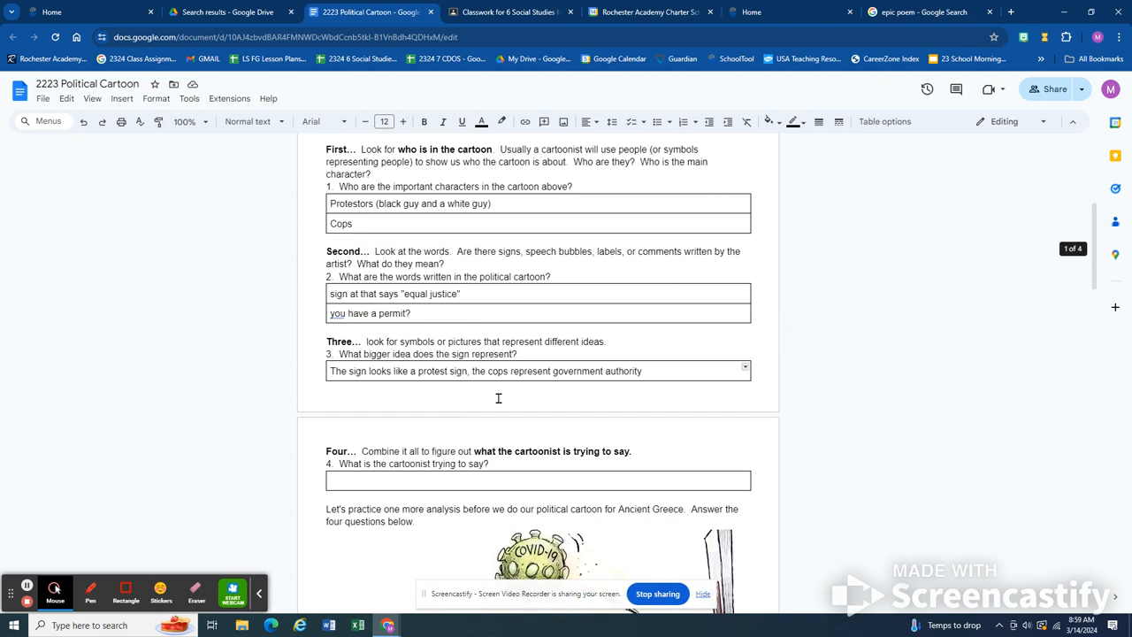
scroll("up", 3)
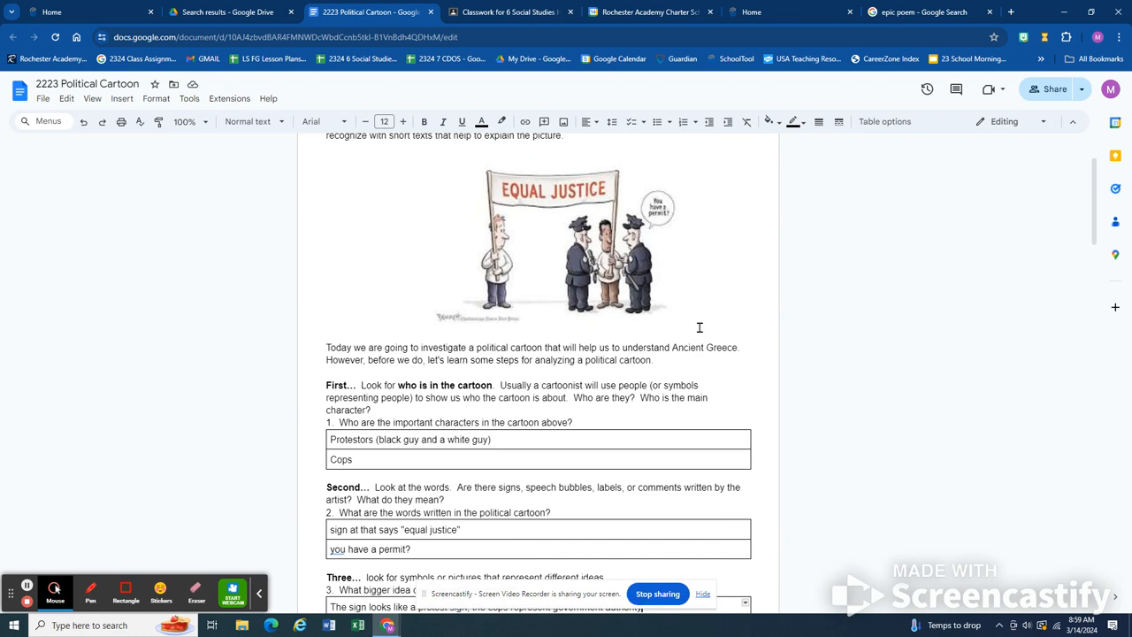
mouse_move(512, 274)
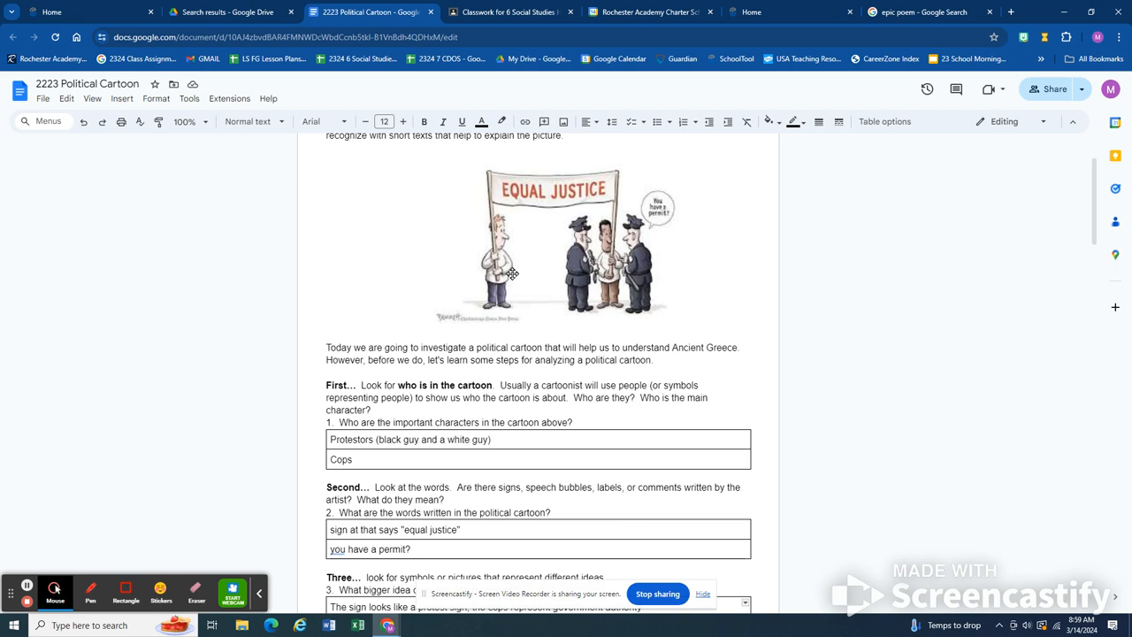
mouse_move(507, 311)
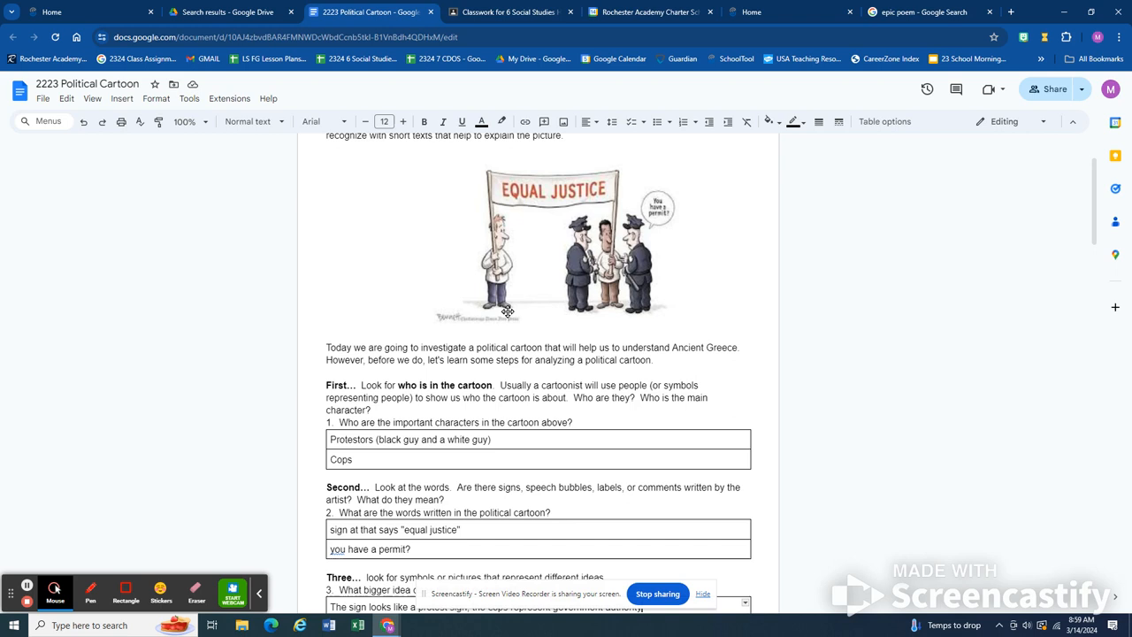
mouse_move(504, 316)
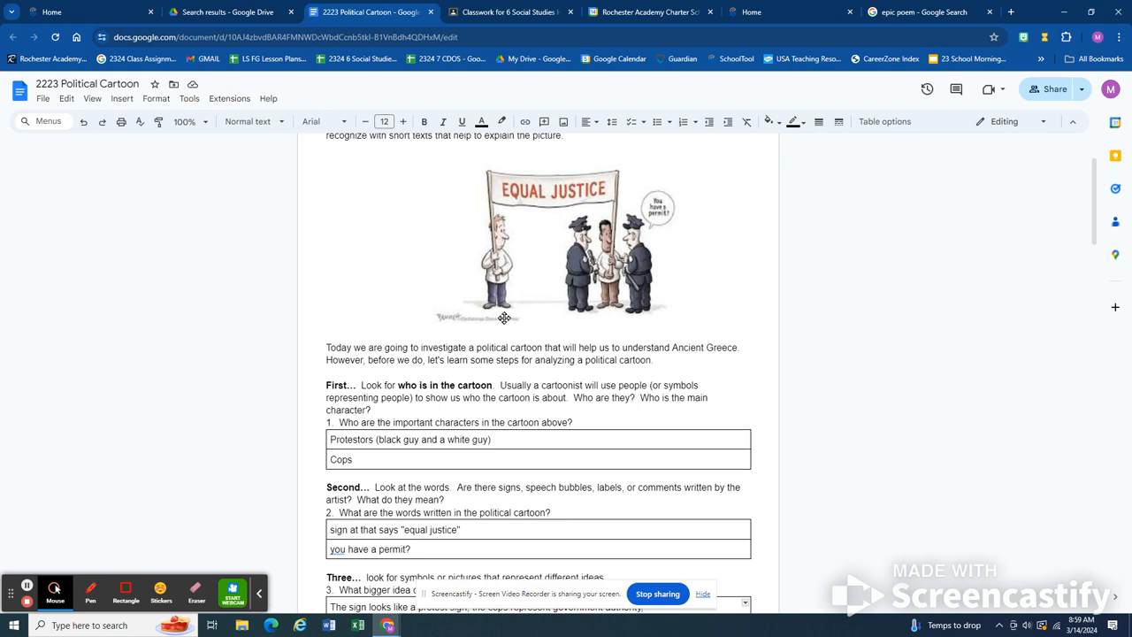
scroll("down", 3)
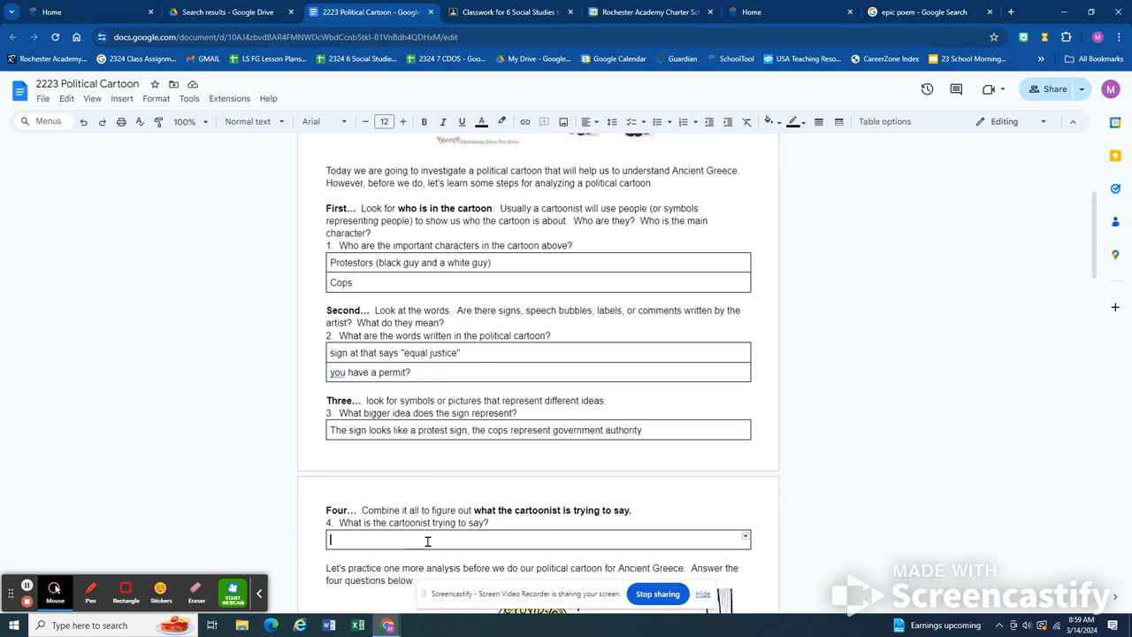
Type 'The cops are being unfair, only approaching the black guy and not the white guy' for question 4
type("The cops are being unfair")
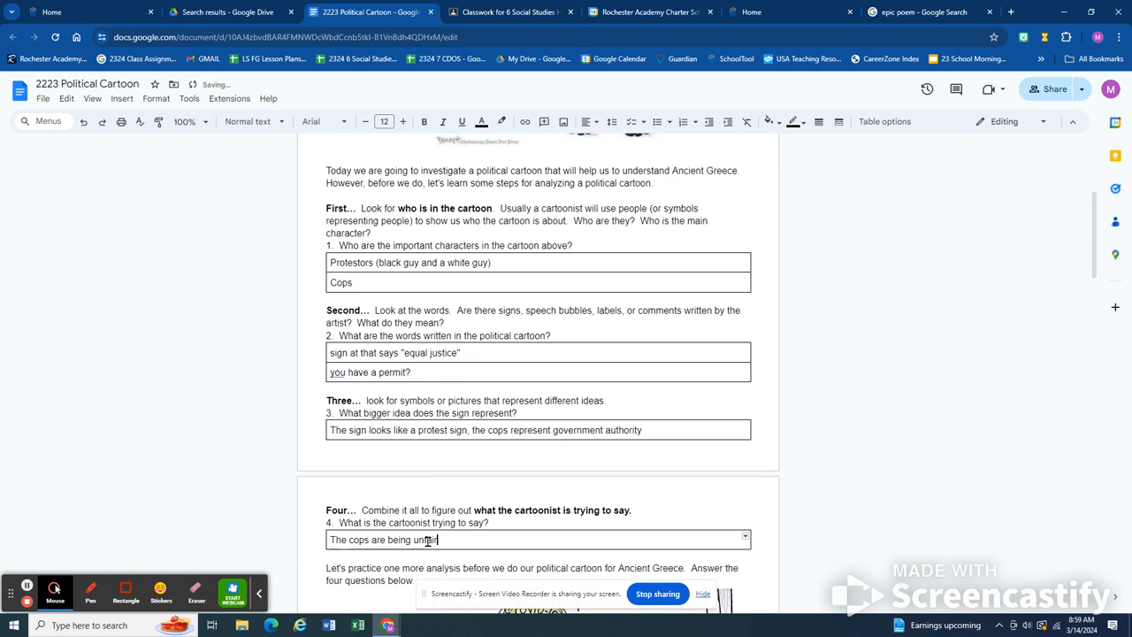
type(", only approaching the b")
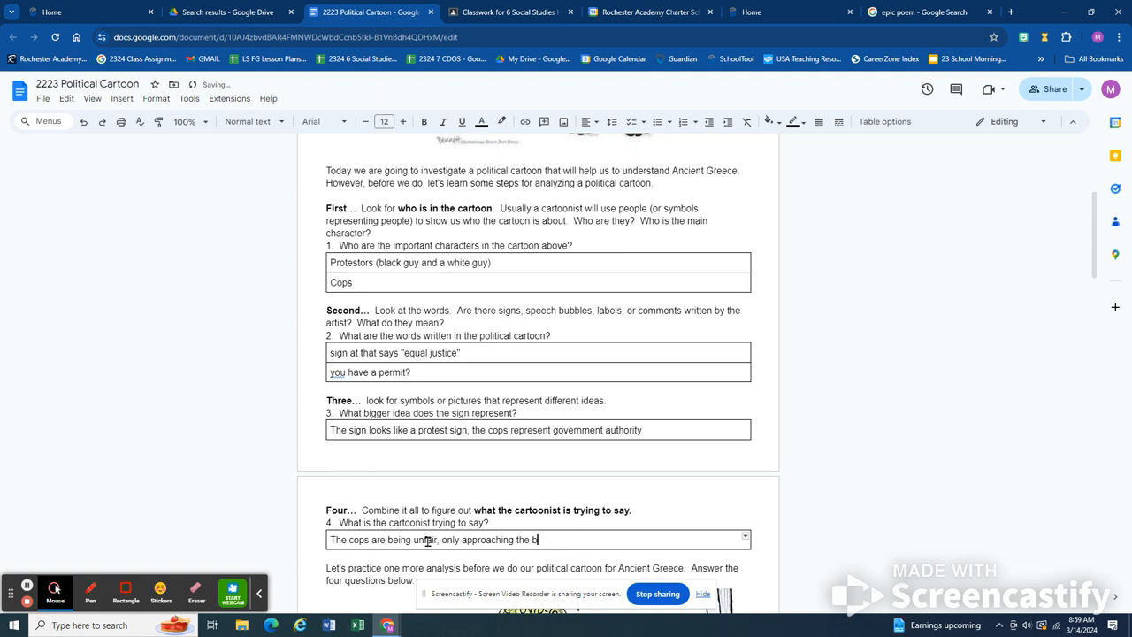
type("black guy and not the")
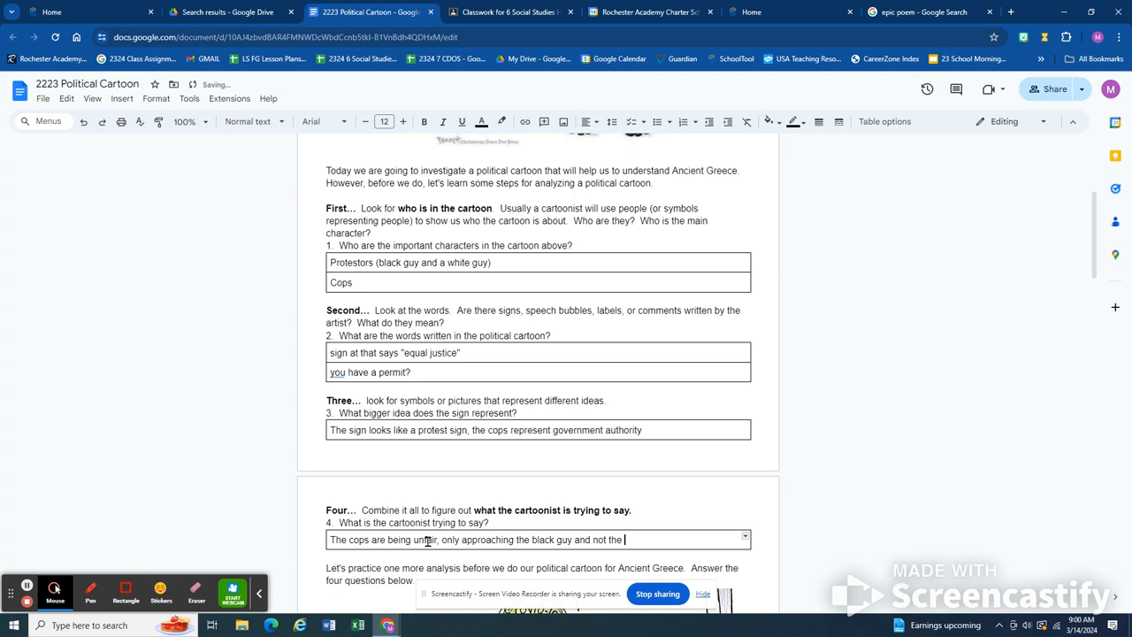
type("white guy.")
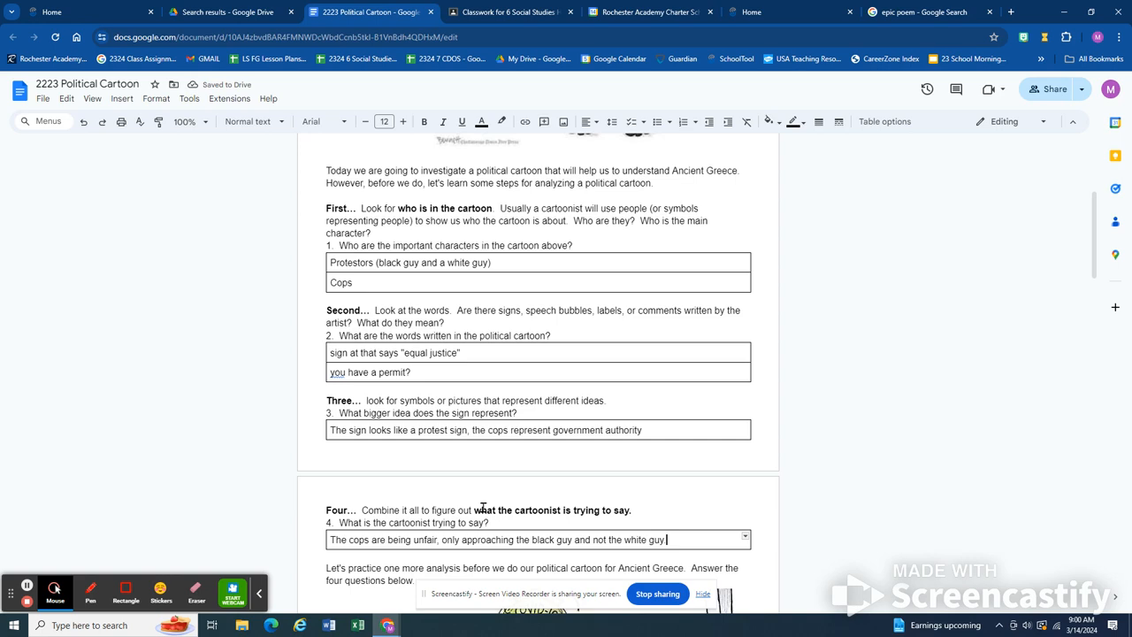
scroll("down", 3)
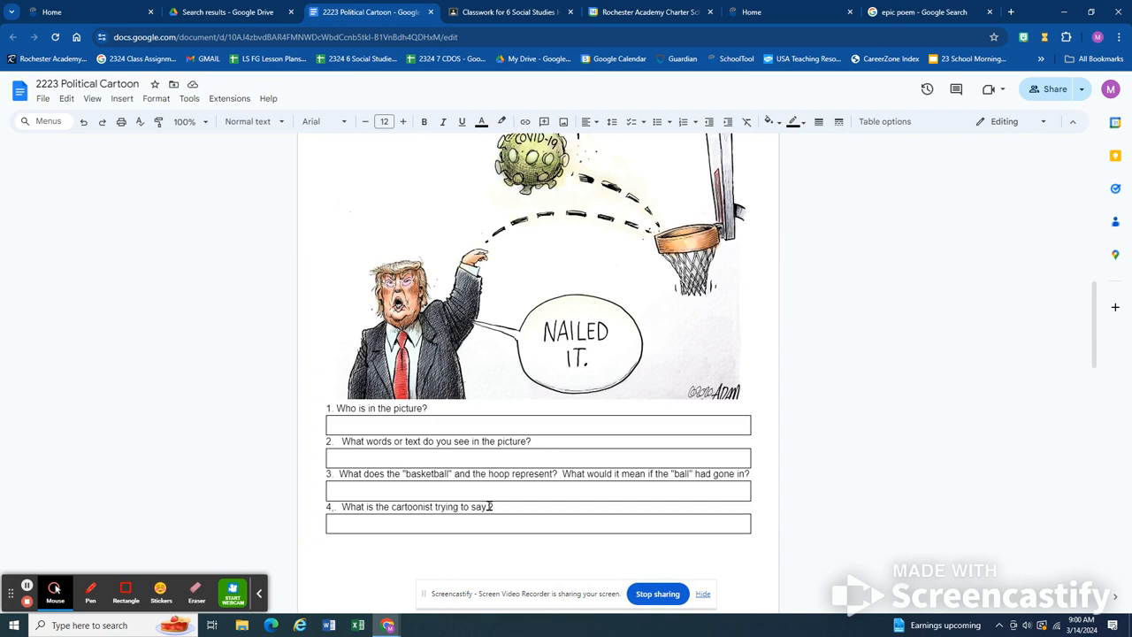
scroll("up", 3)
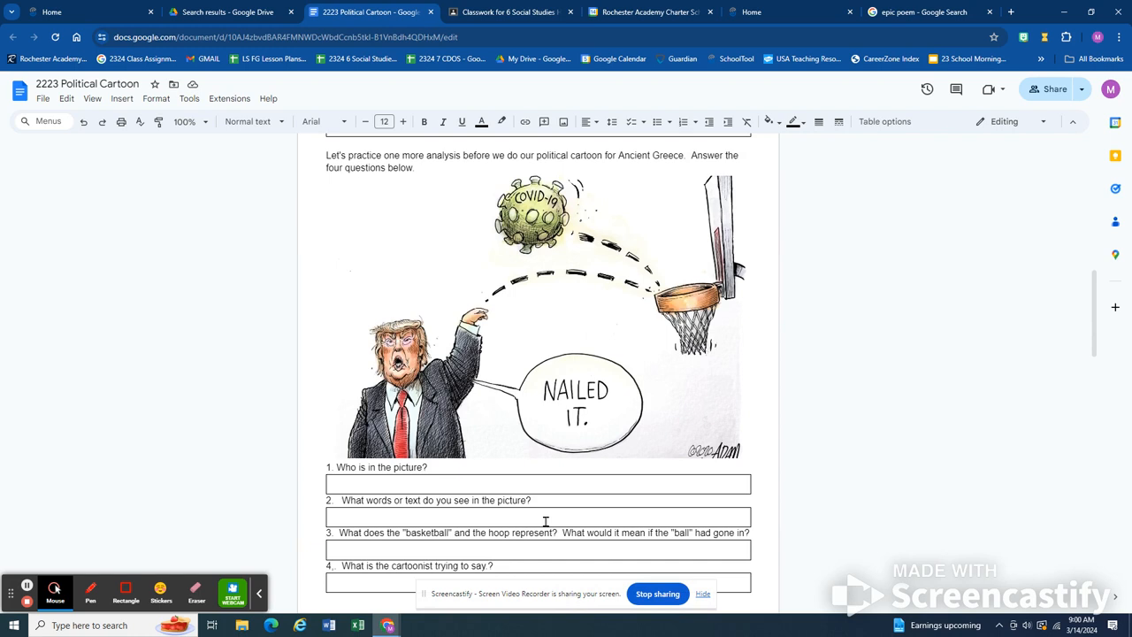
scroll("down", 3)
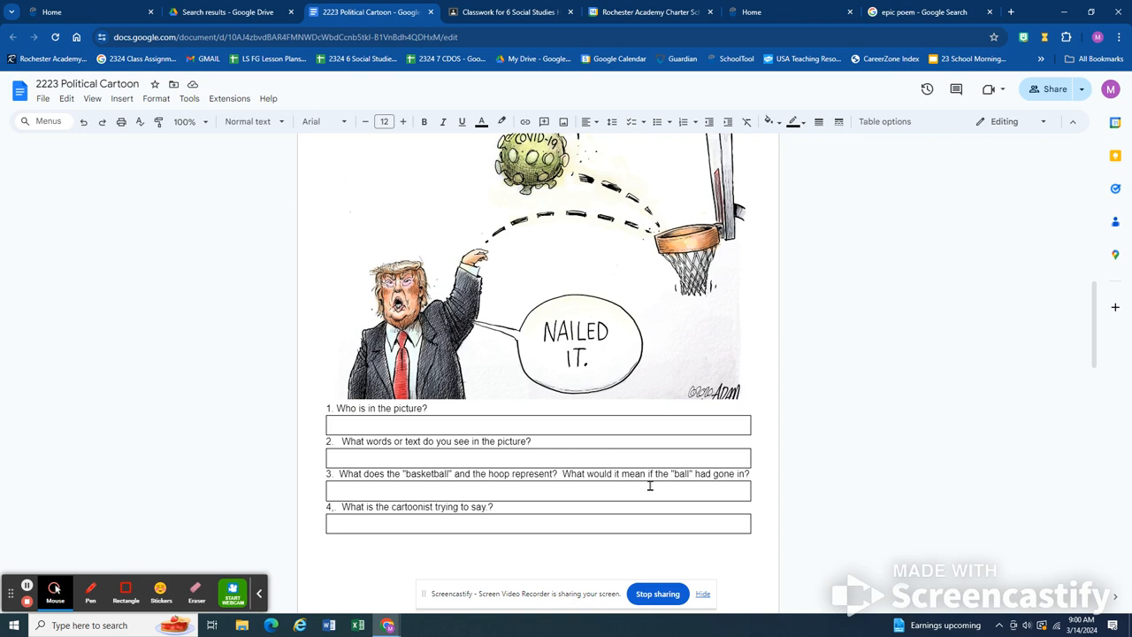
scroll("down", 3)
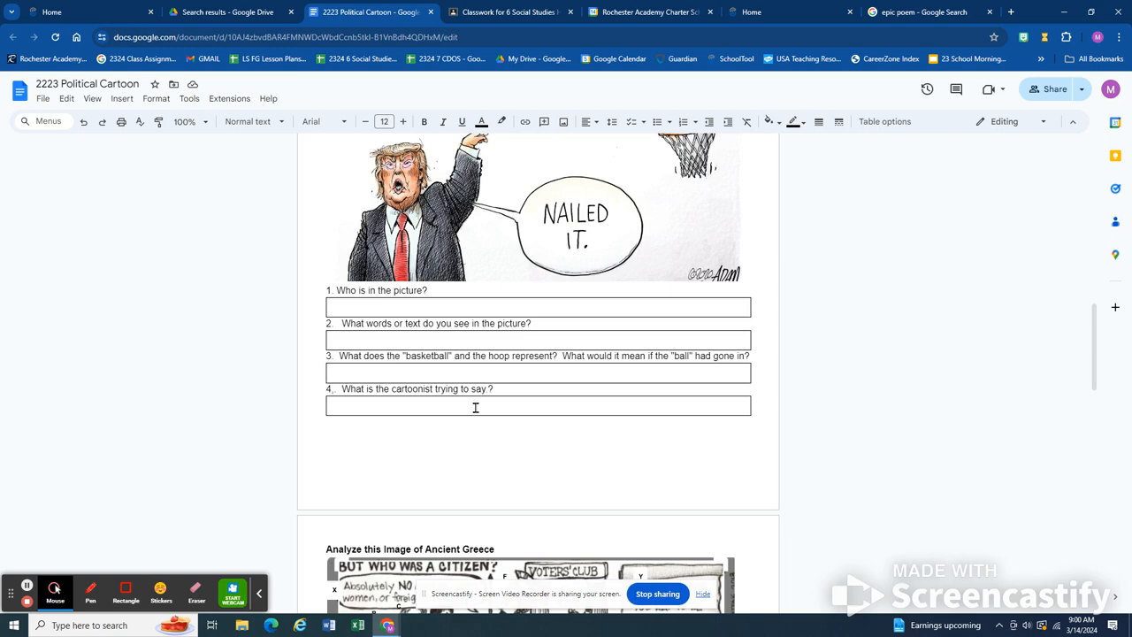
scroll("down", 3)
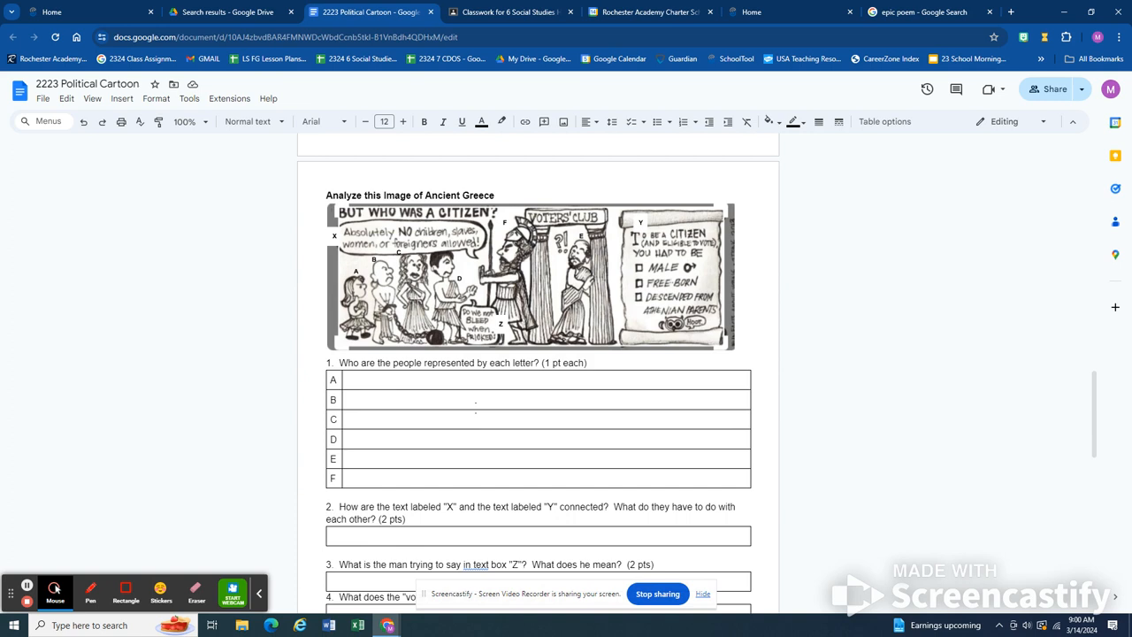